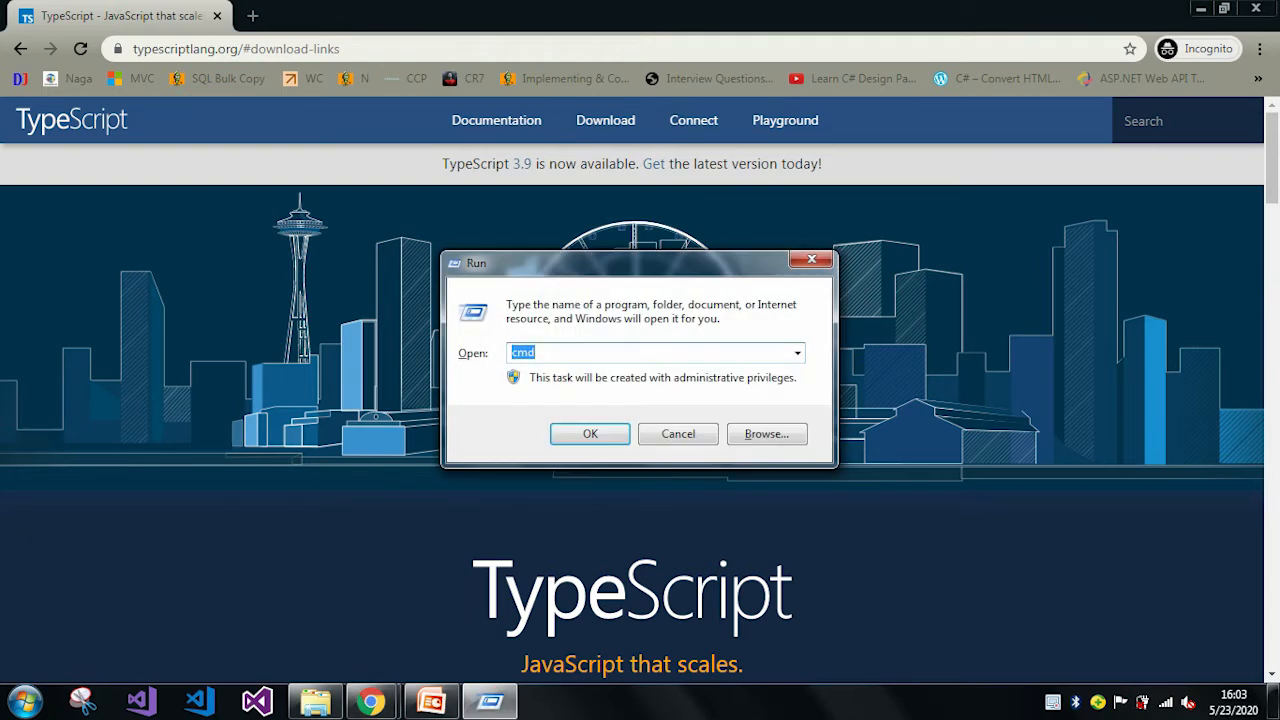
Step: Launch cmd from the Run dialog as an administrator Command Prompt
{"action": "left_click", "coordinate": [589, 433]}
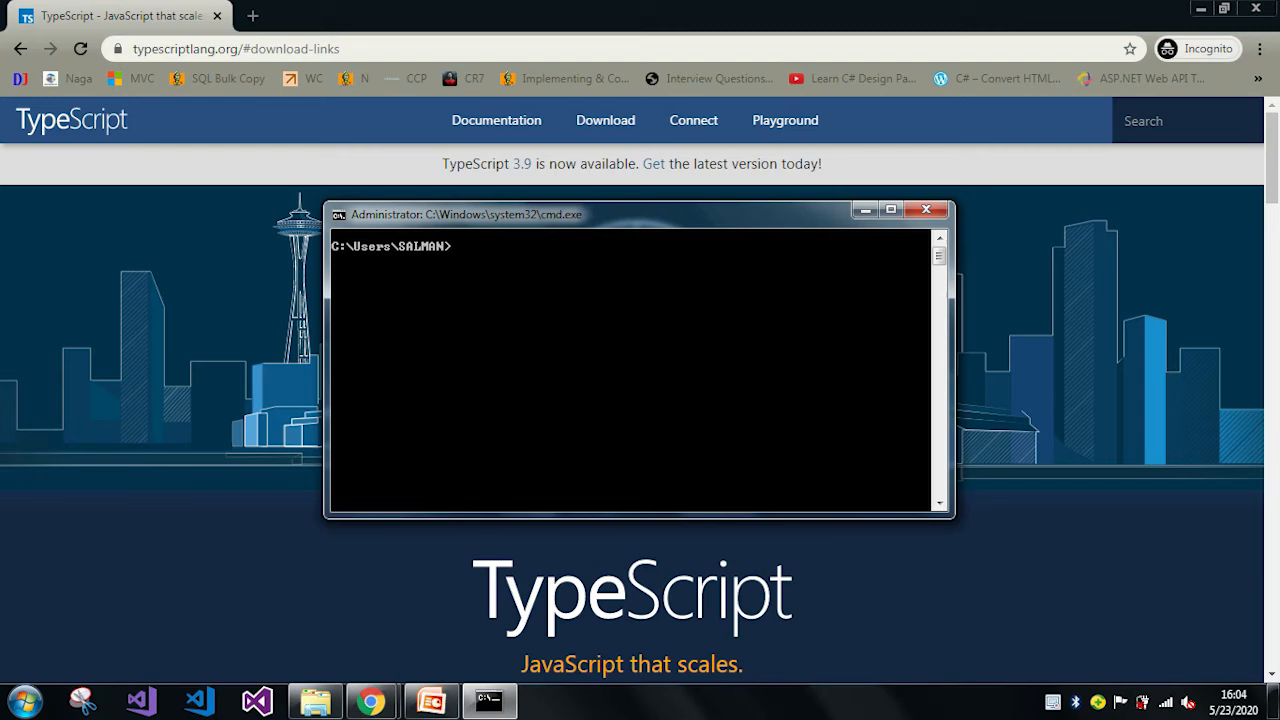
Step: Run tsc -v to show the currently installed TypeScript version
{"action": "type", "text": "tsc"}
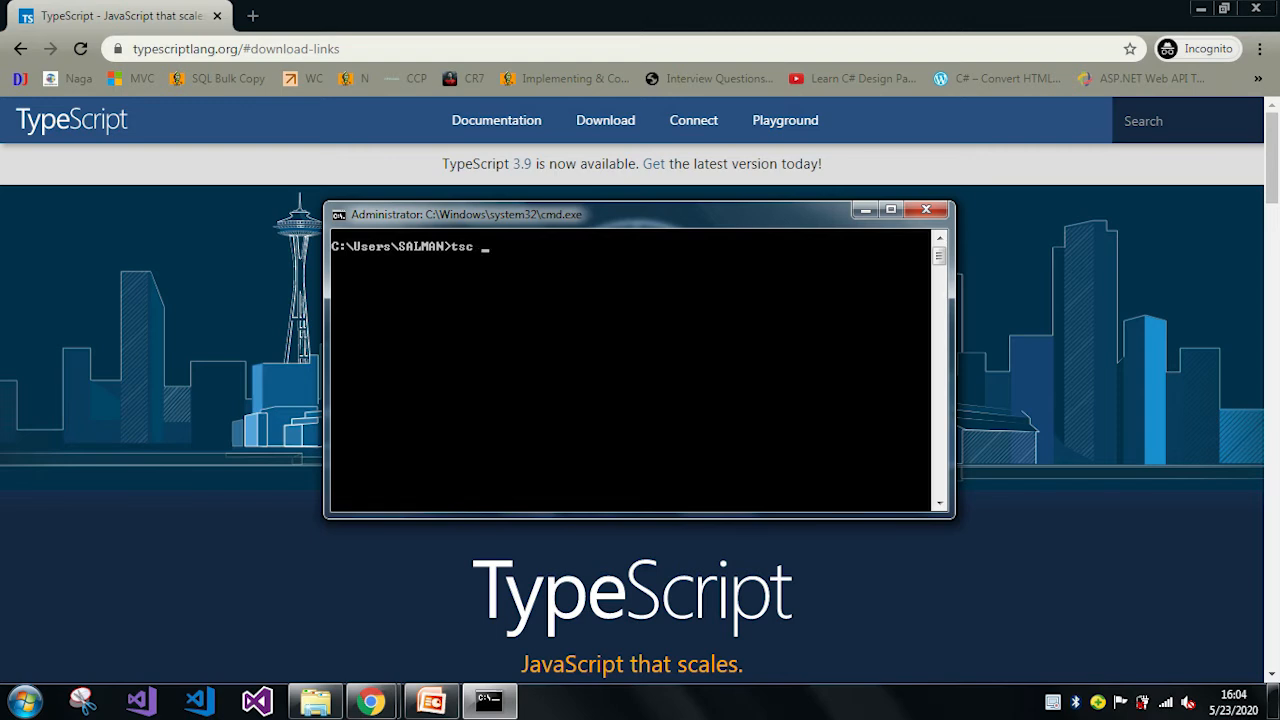
{"action": "type", "text": "-v"}
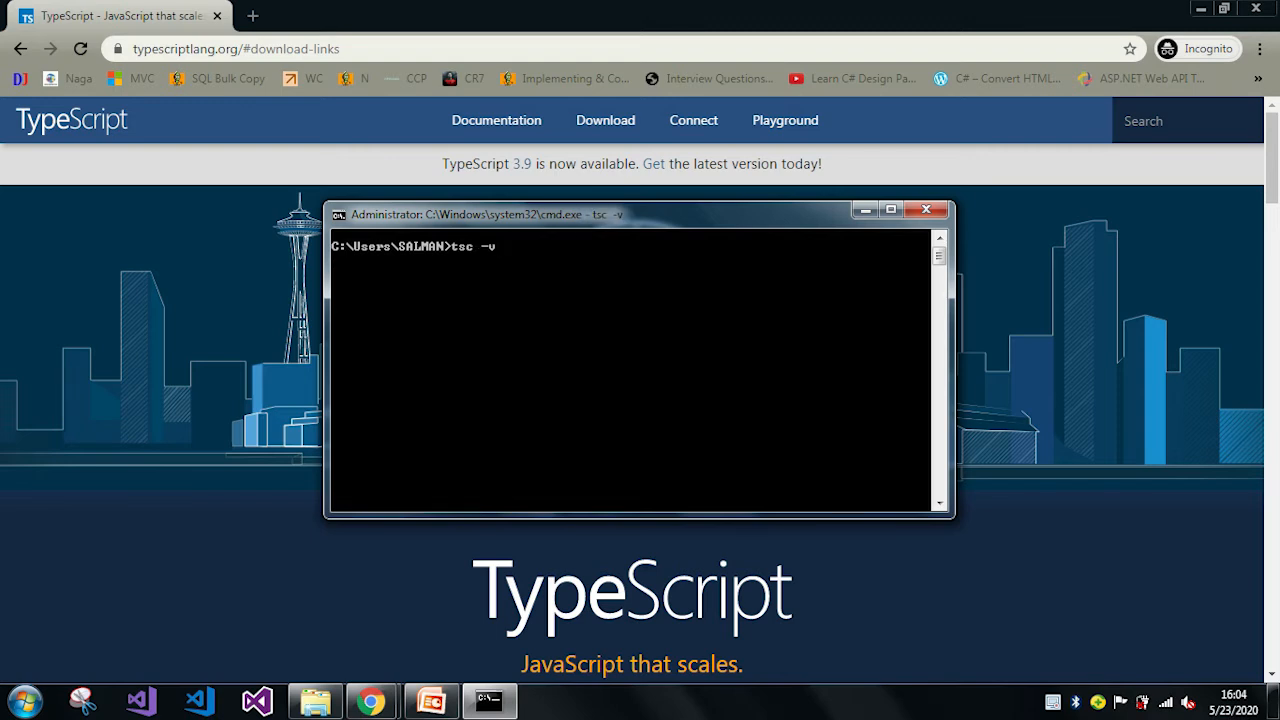
{"action": "key", "text": "Return"}
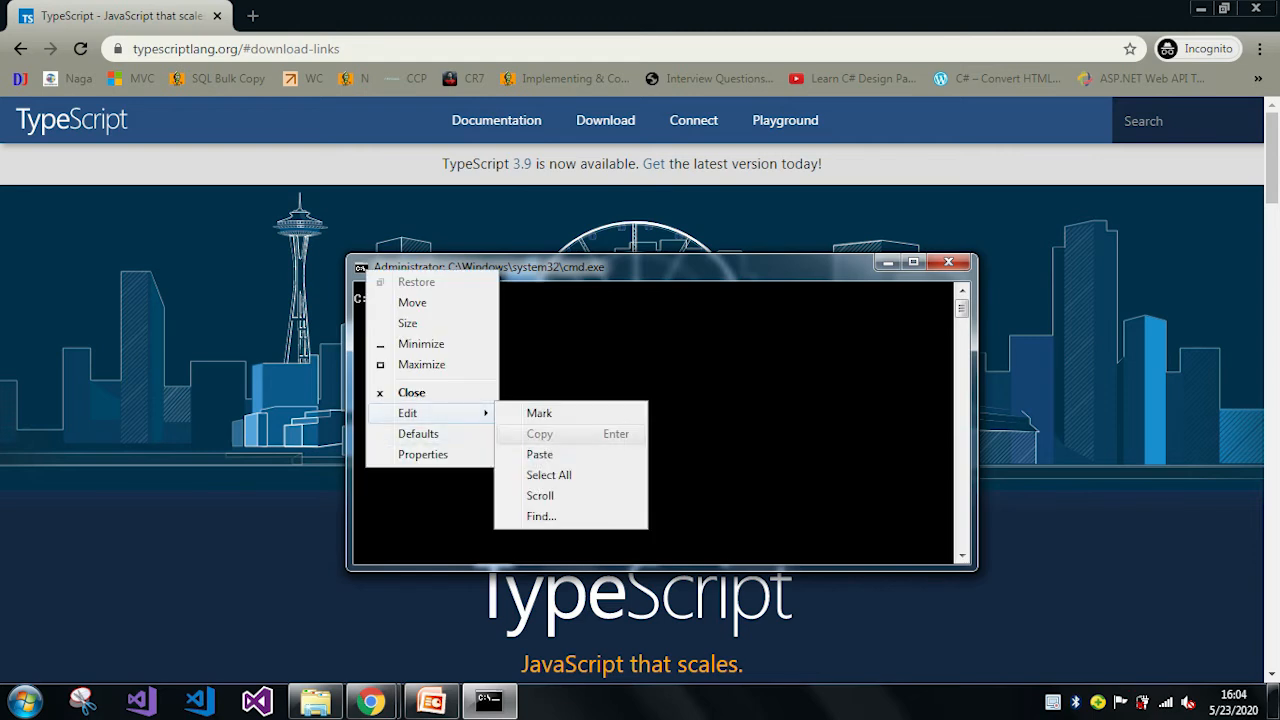
Step: Paste and run npm install -g typescript@latest, upgrading TypeScript to 3.9.3
{"action": "left_click", "coordinate": [539, 454]}
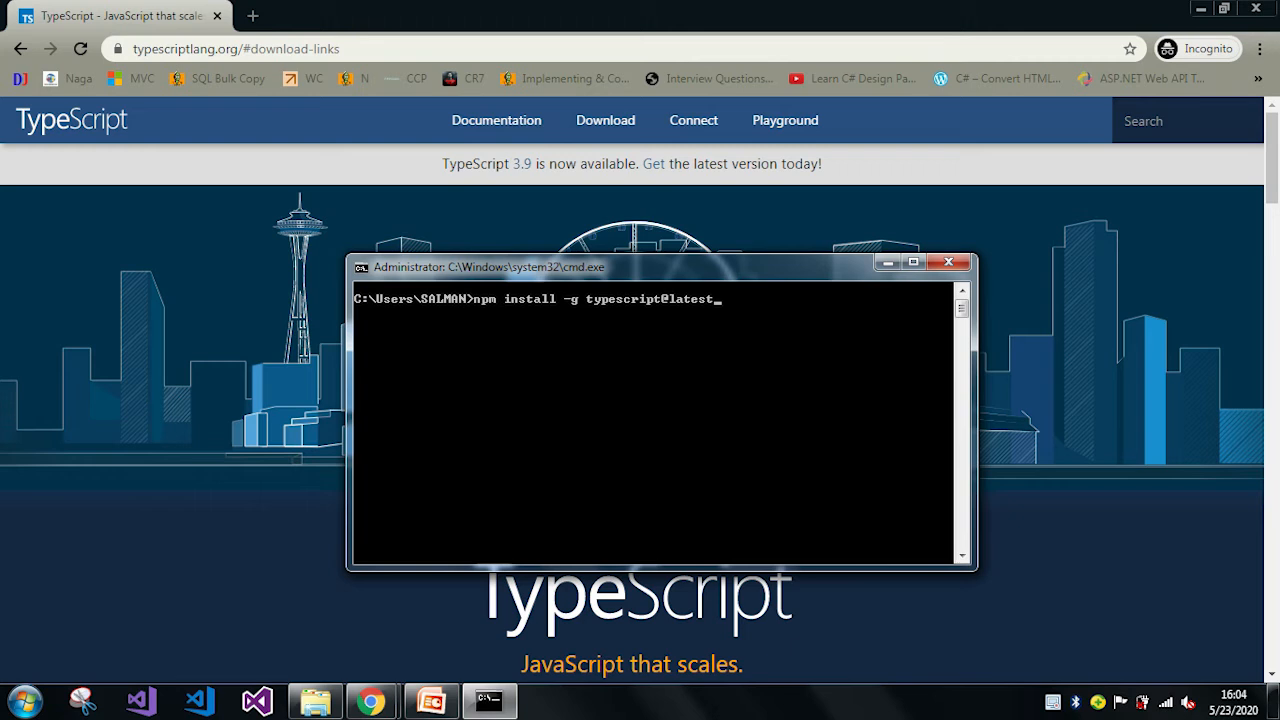
{"action": "key", "text": "Return"}
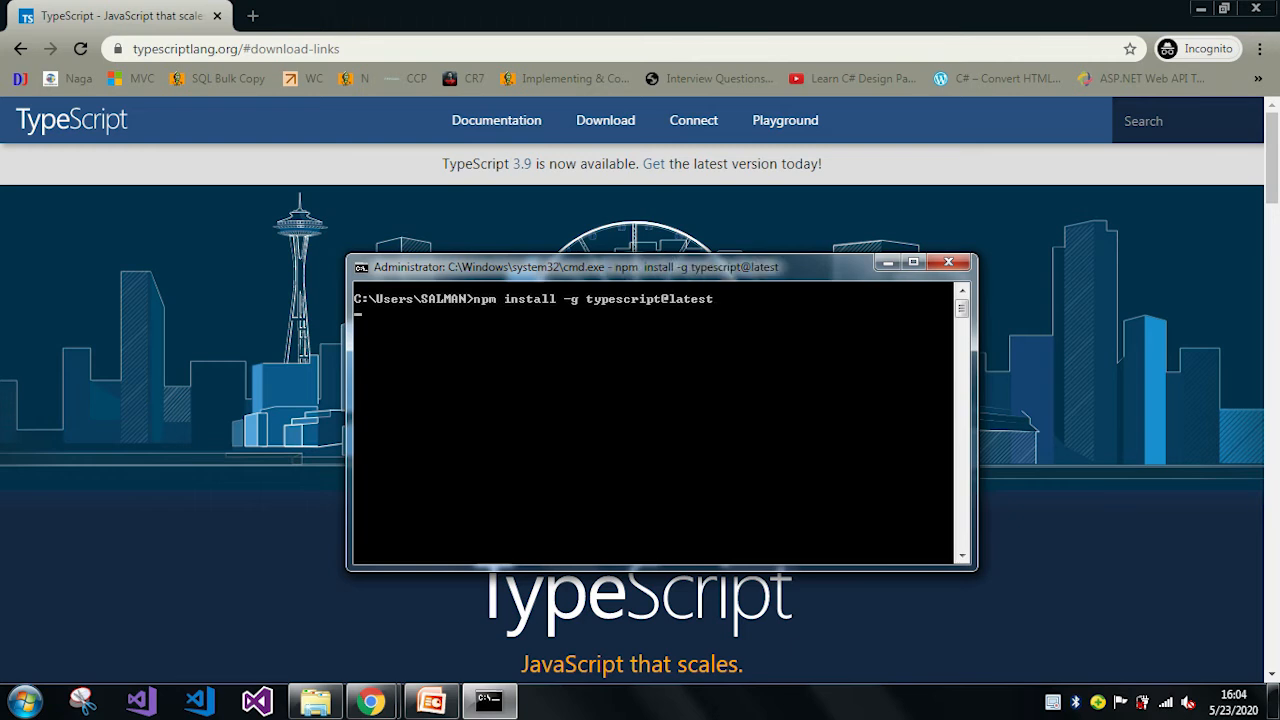
{"action": "key", "text": "Return"}
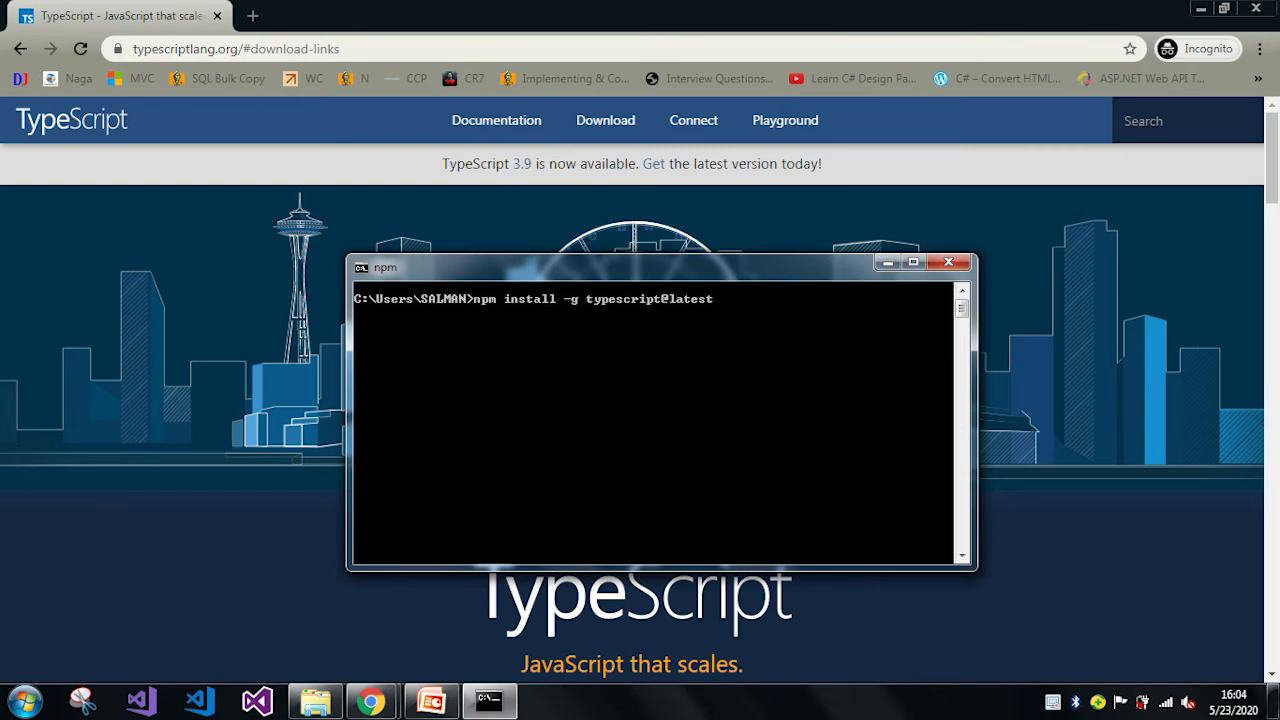
{"action": "key", "text": "Return"}
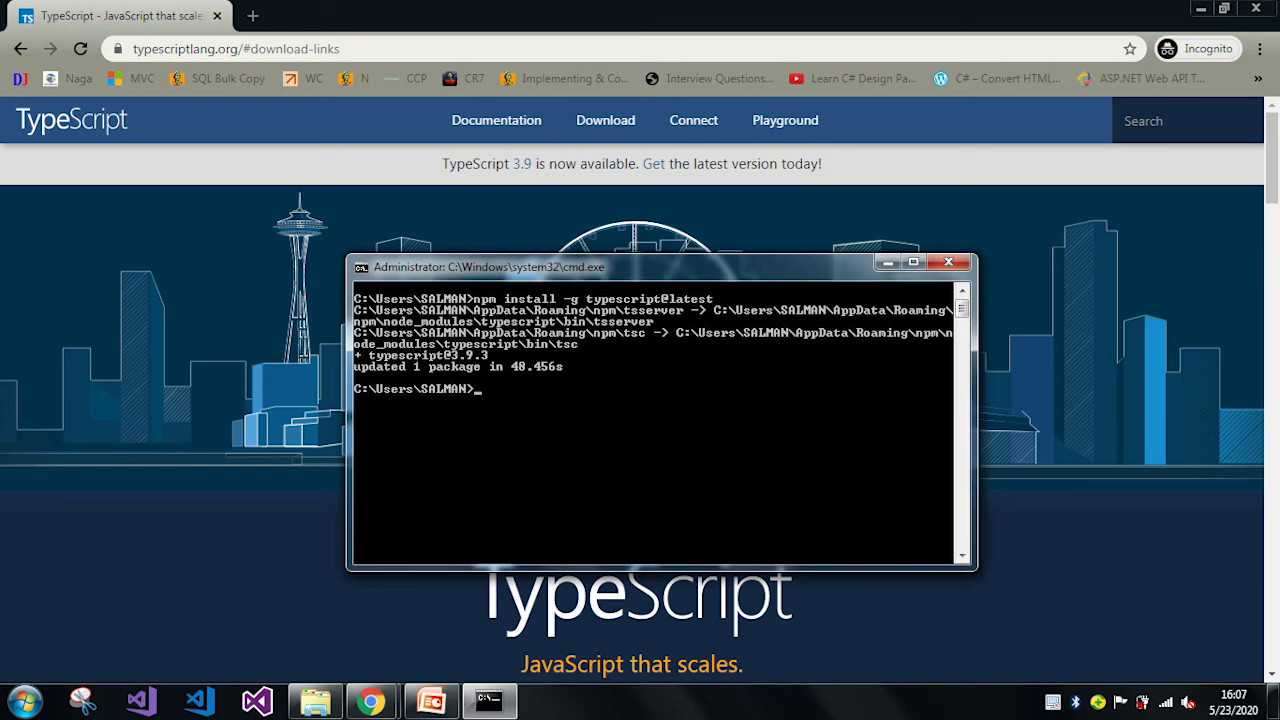
Step: Run tsc -v again and confirm it reports Version 3.9.3
{"action": "type", "text": "ts"}
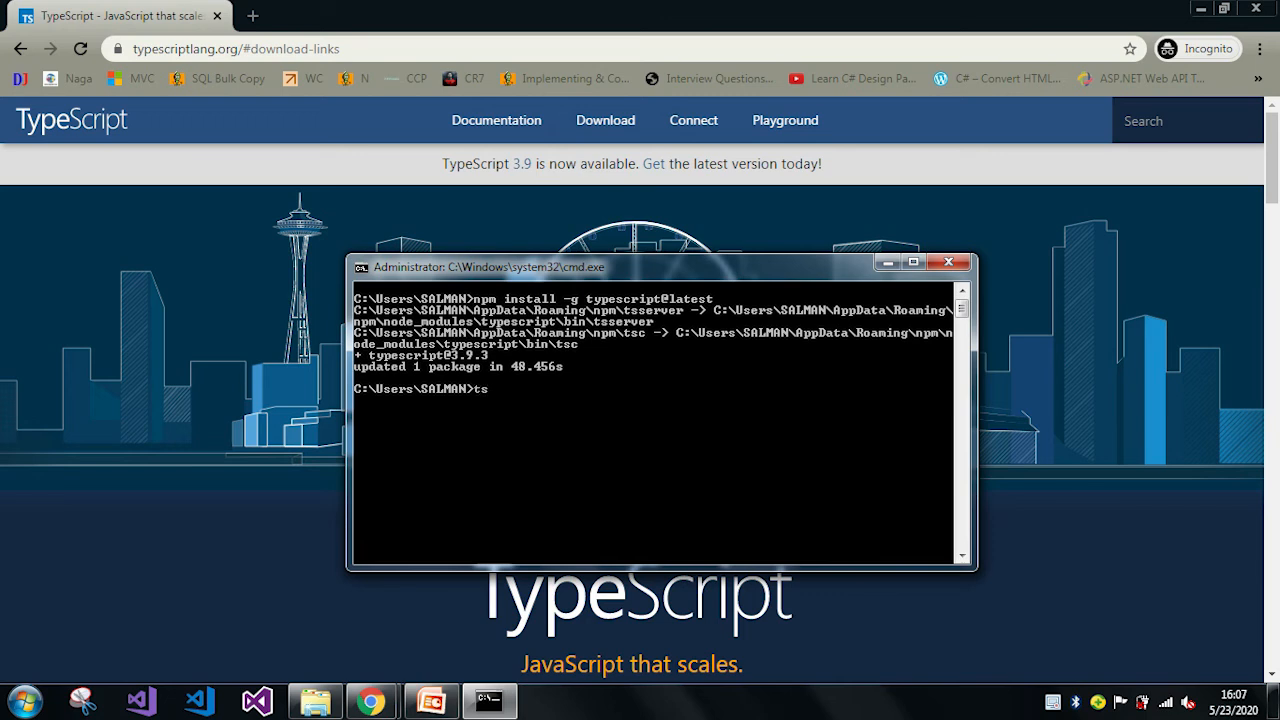
{"action": "type", "text": "c"}
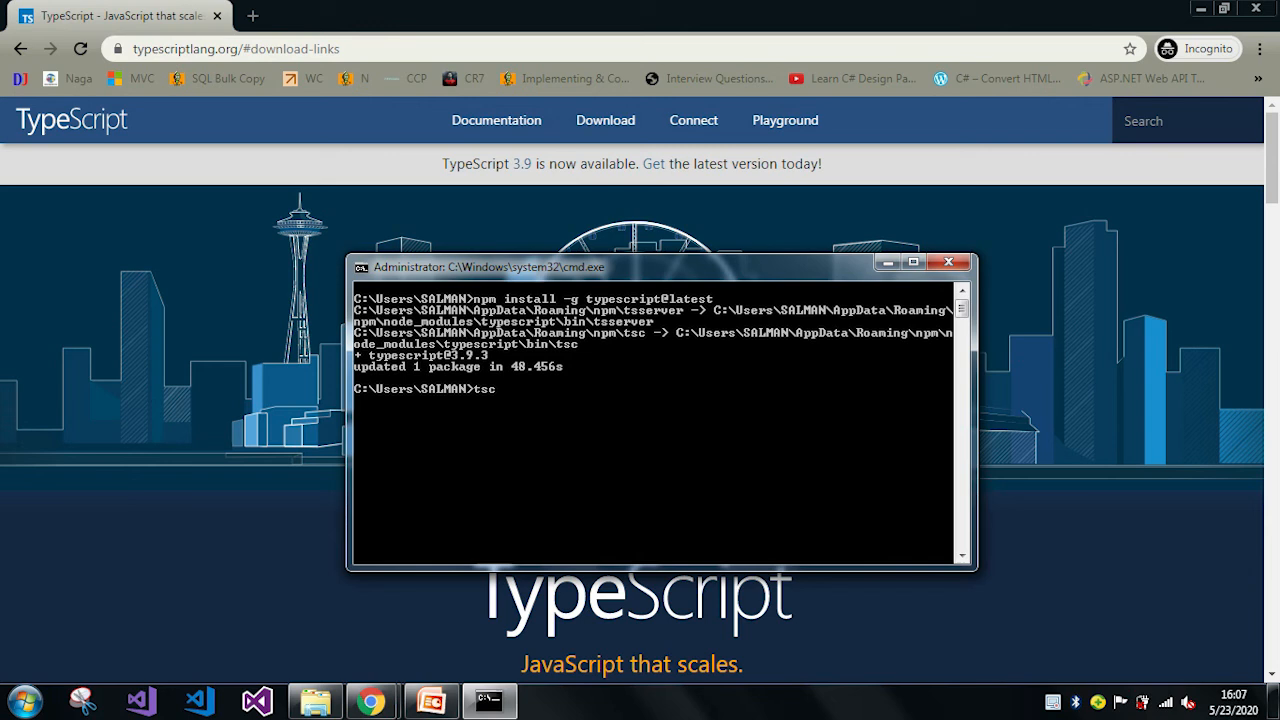
{"action": "type", "text": "-v"}
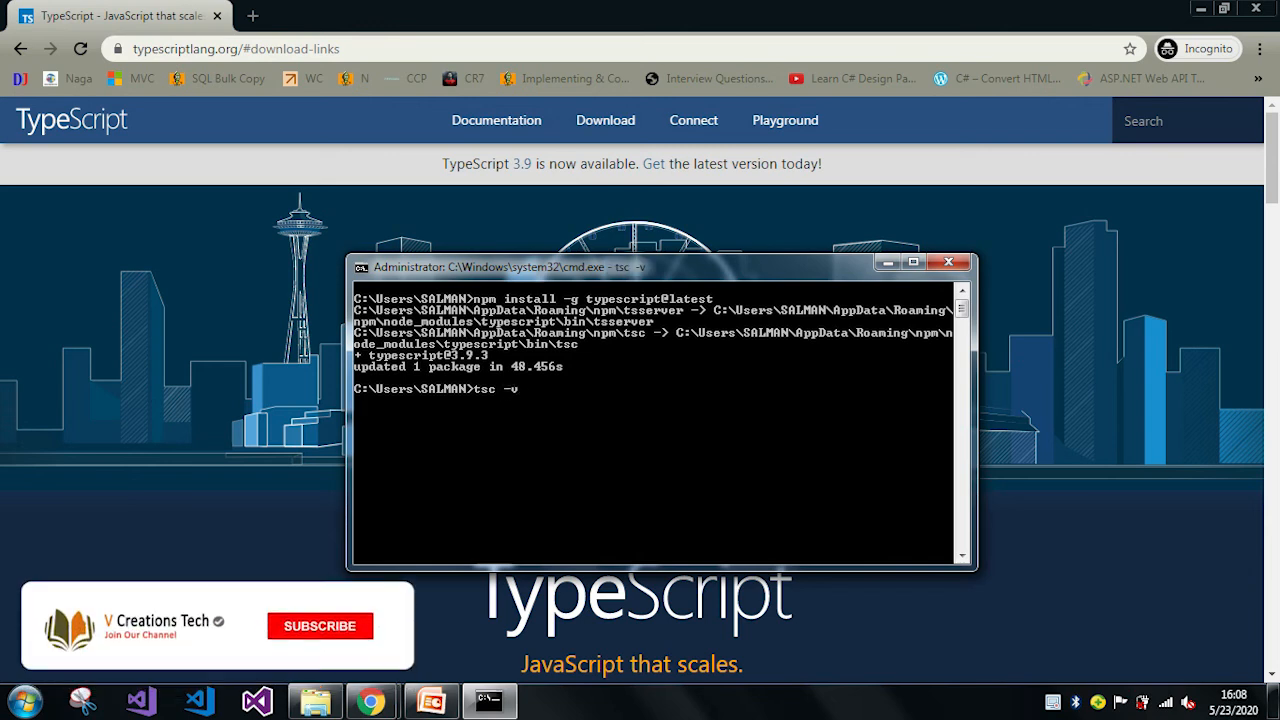
{"action": "key", "text": "Return"}
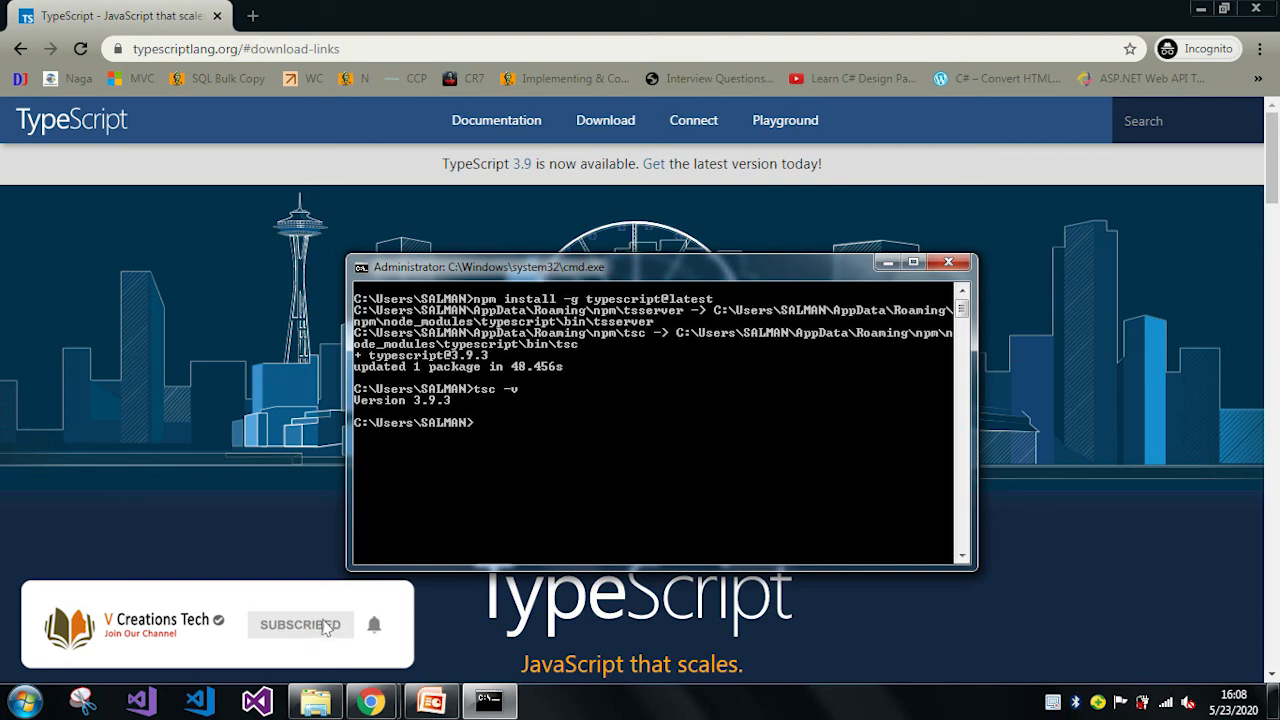
{"action": "left_click", "coordinate": [300, 624]}
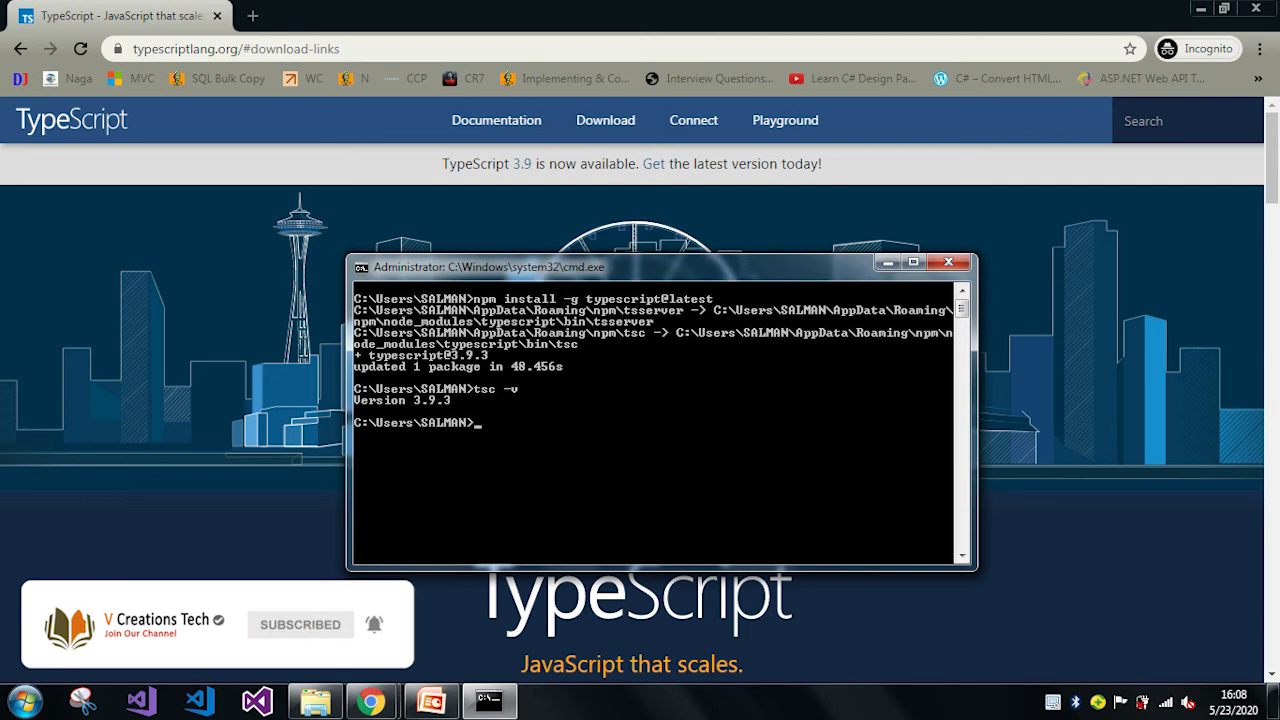